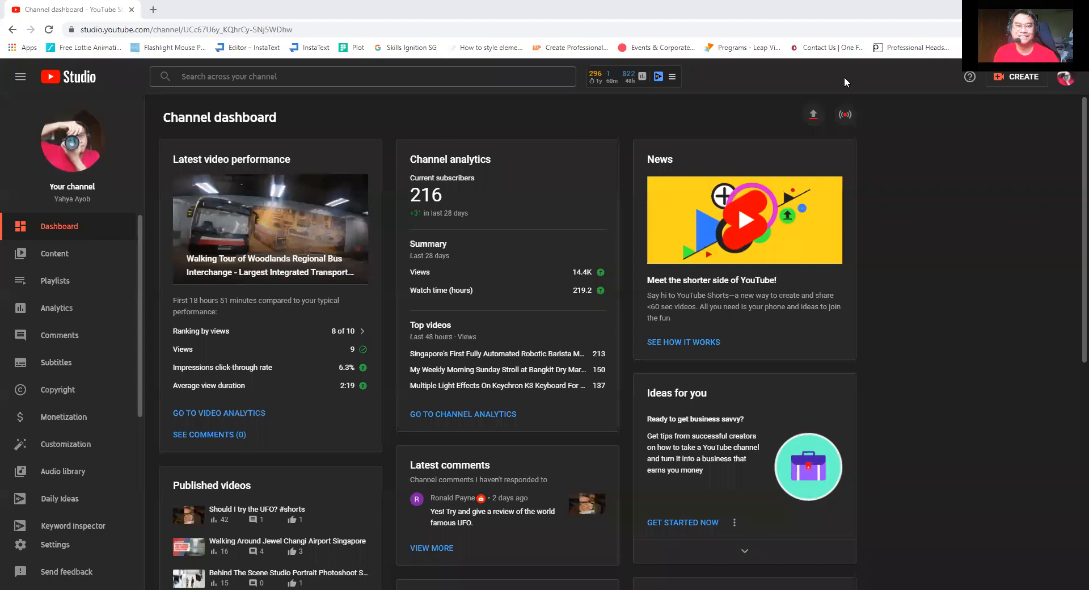
{"action": "mouse_move", "coordinate": [848, 13]}
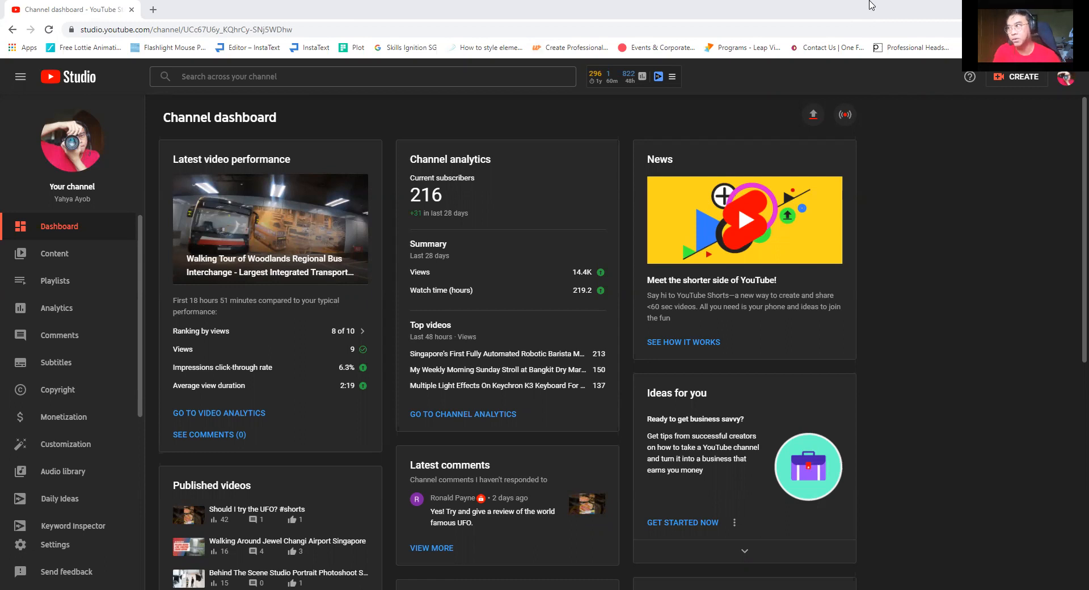
{"action": "mouse_move", "coordinate": [1057, 120]}
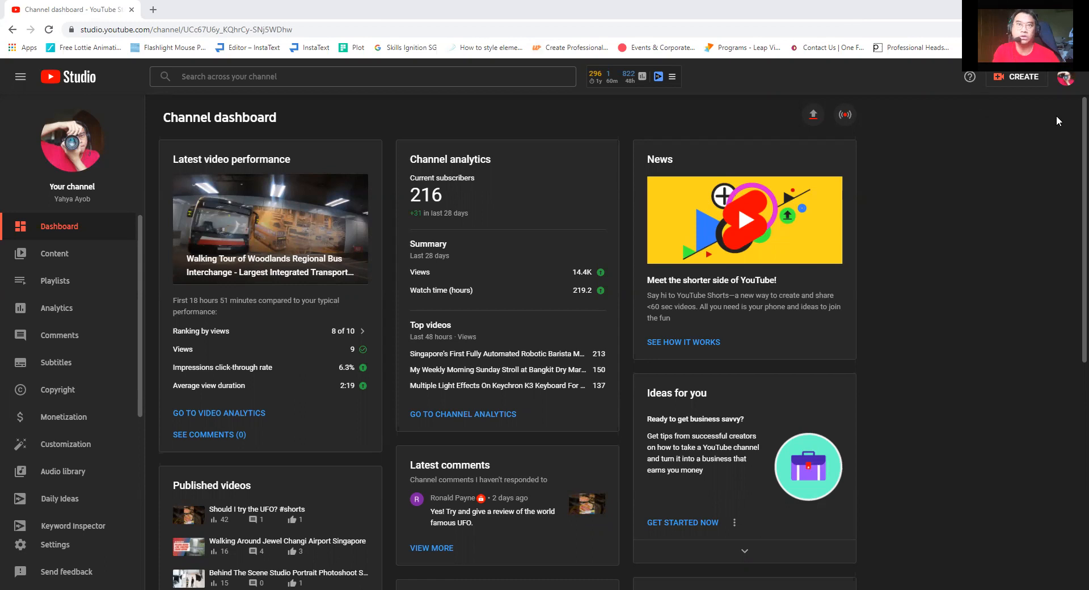
Switch to the main YouTube site and return to the YouTube Studio dashboard
{"action": "left_click", "coordinate": [1068, 77]}
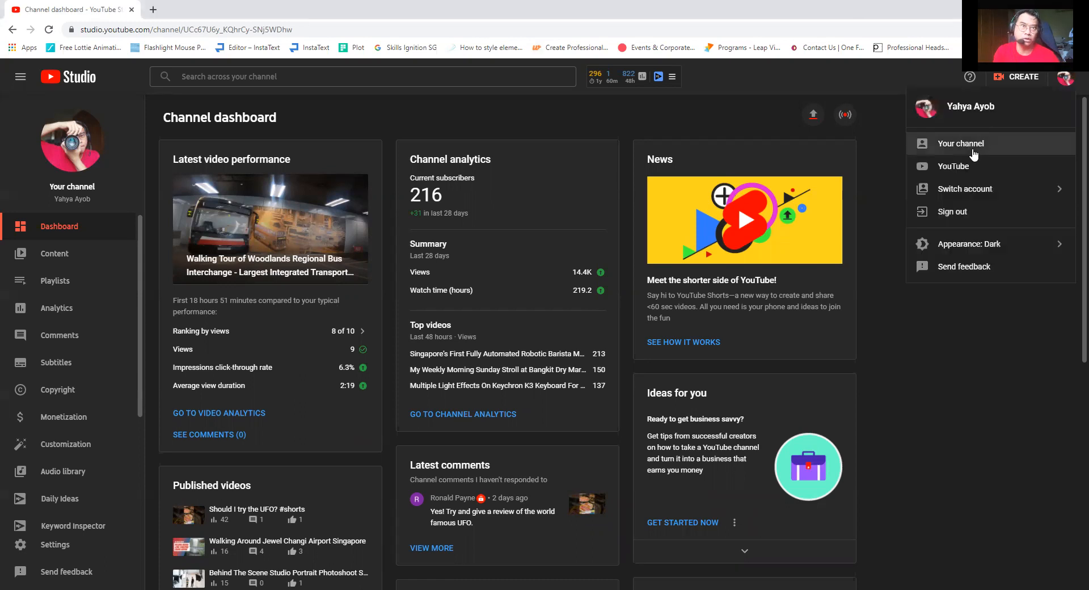
{"action": "left_click", "coordinate": [953, 165]}
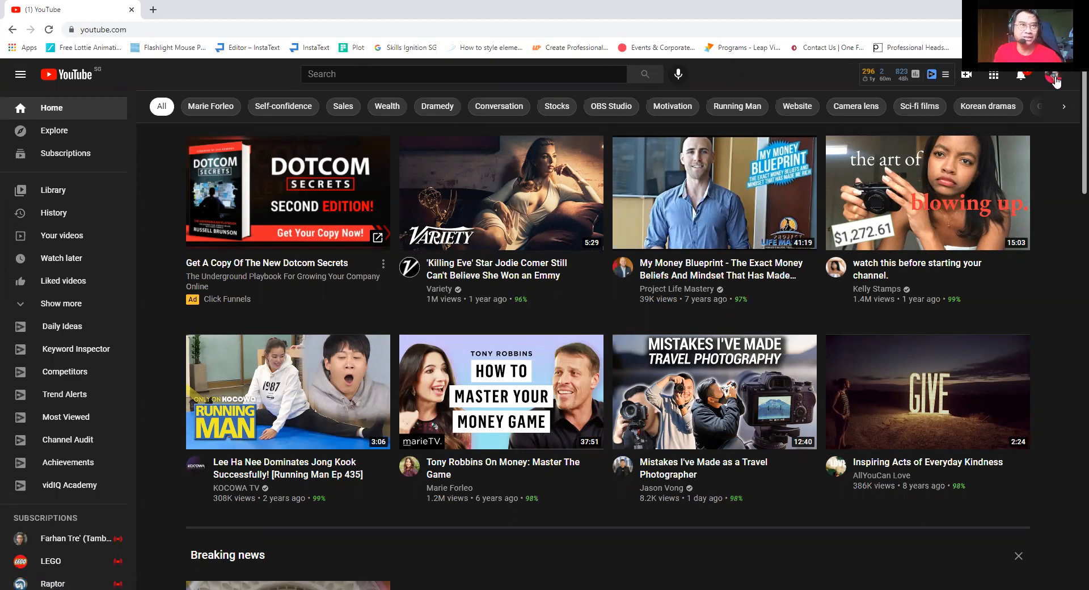
{"action": "left_click", "coordinate": [1055, 74]}
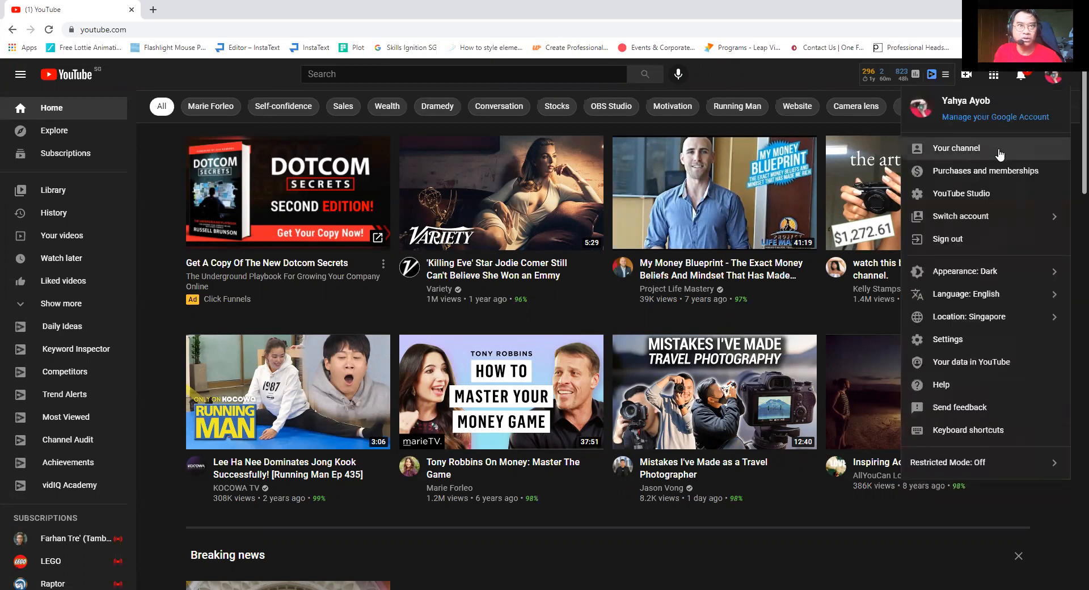
{"action": "left_click", "coordinate": [961, 193]}
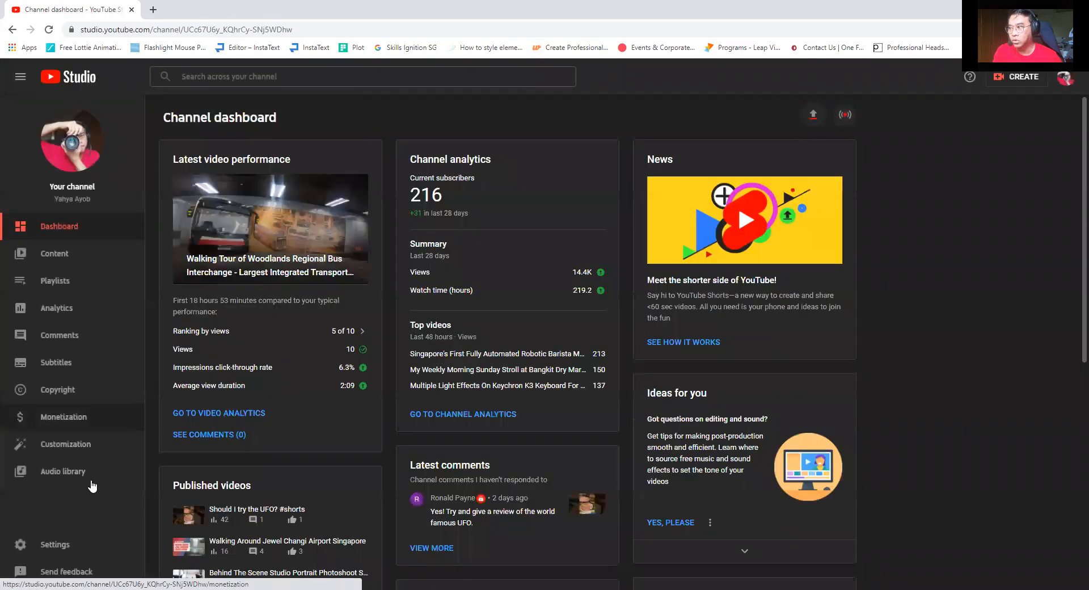
Reach the Community moderation settings and the Blocked words section
{"action": "left_click", "coordinate": [54, 544]}
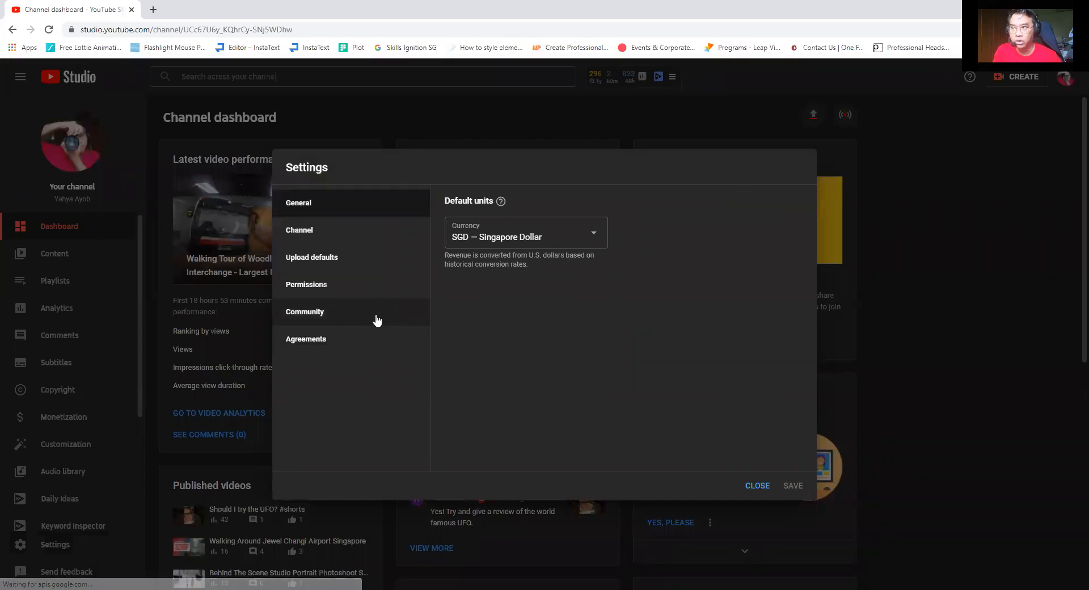
{"action": "left_click", "coordinate": [304, 311]}
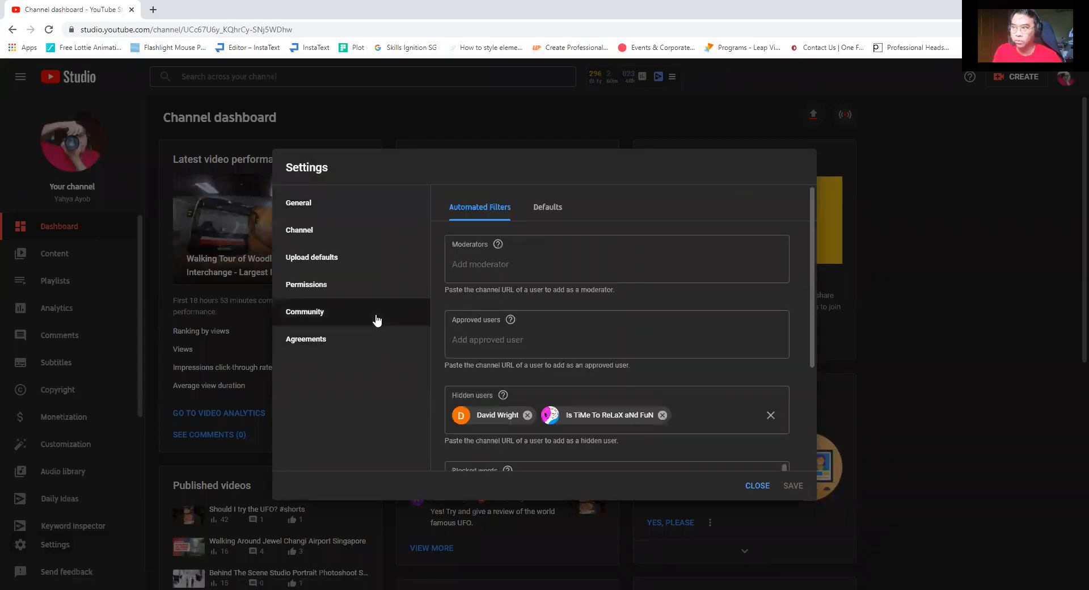
{"action": "scroll", "scroll_direction": "down", "scroll_amount": 3}
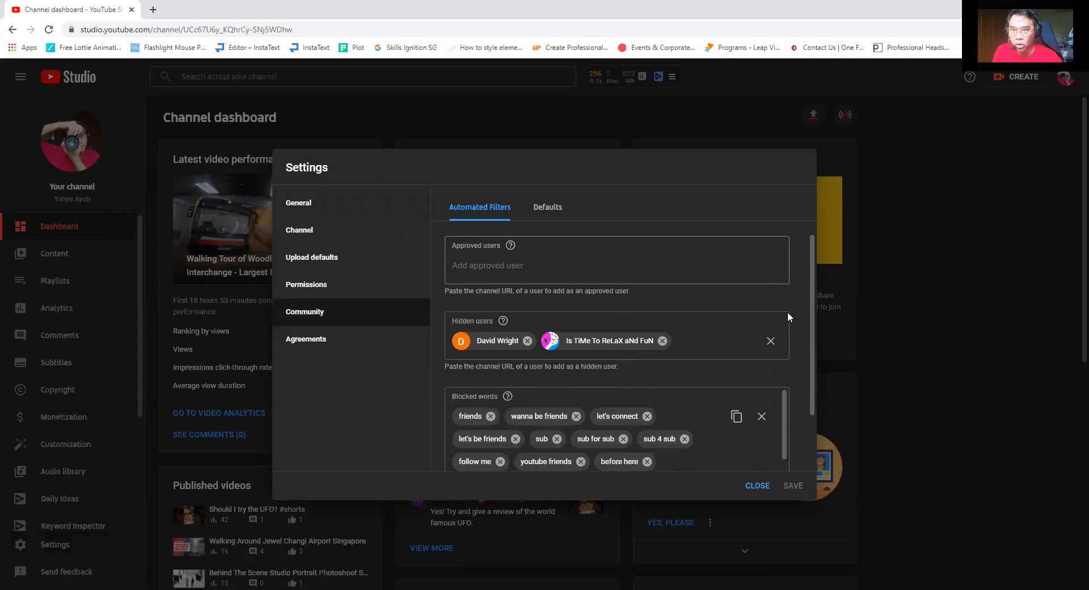
{"action": "scroll", "scroll_direction": "down", "scroll_amount": 3}
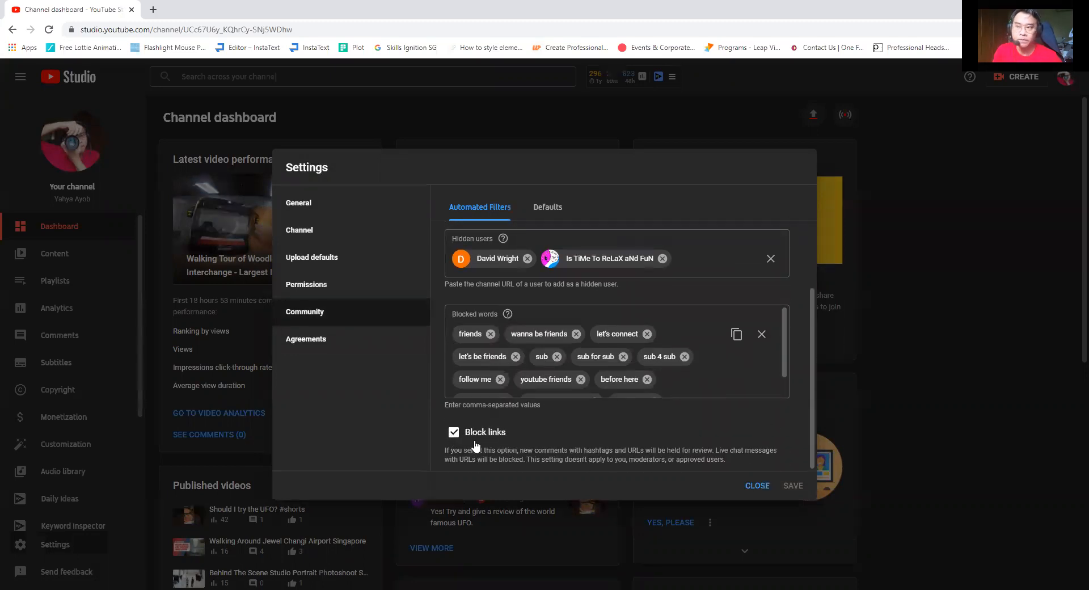
Toggle Block links off and back on, leaving link blocking enabled
{"action": "left_click", "coordinate": [454, 431]}
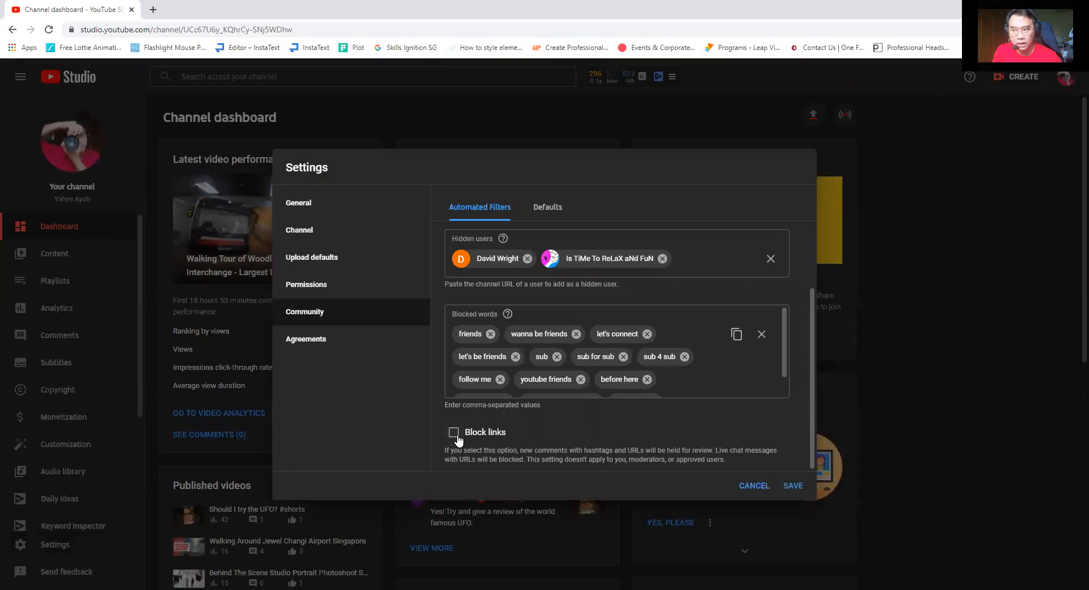
{"action": "mouse_move", "coordinate": [457, 444]}
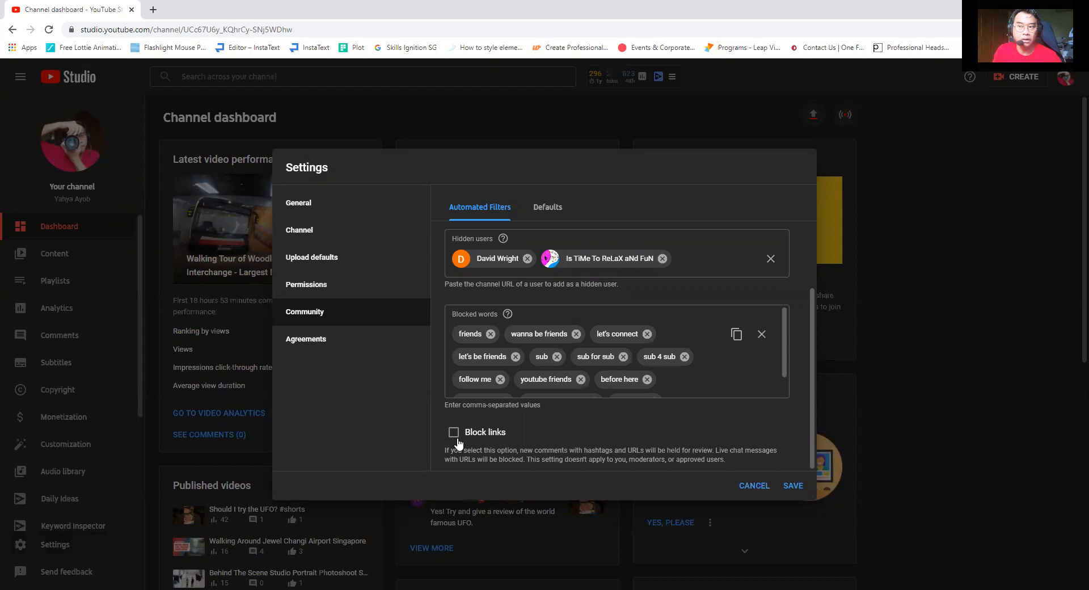
{"action": "left_click", "coordinate": [453, 431]}
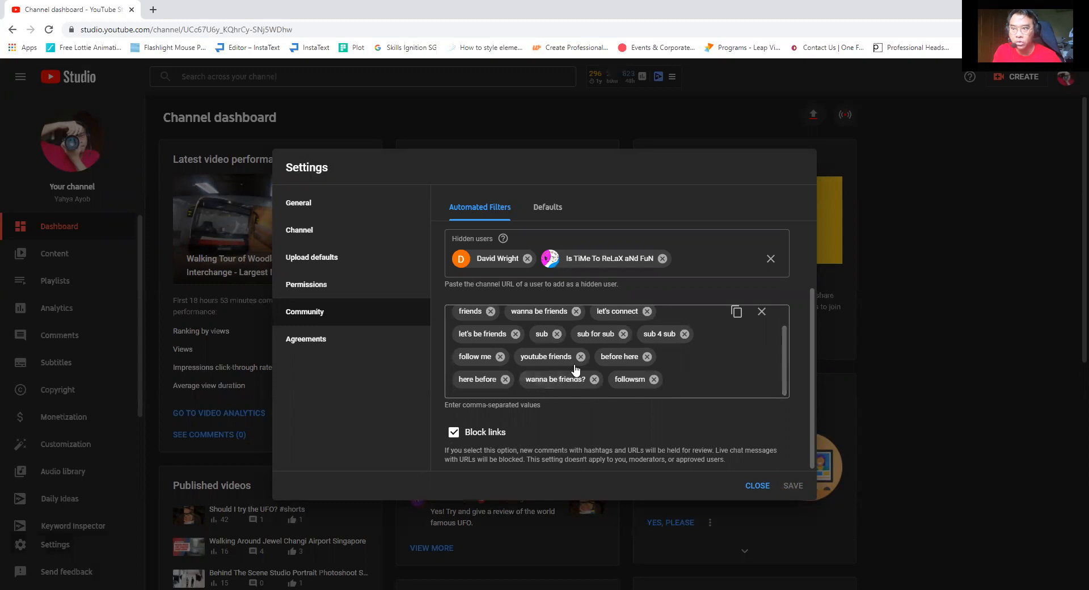
{"action": "scroll", "scroll_direction": "up", "scroll_amount": 3}
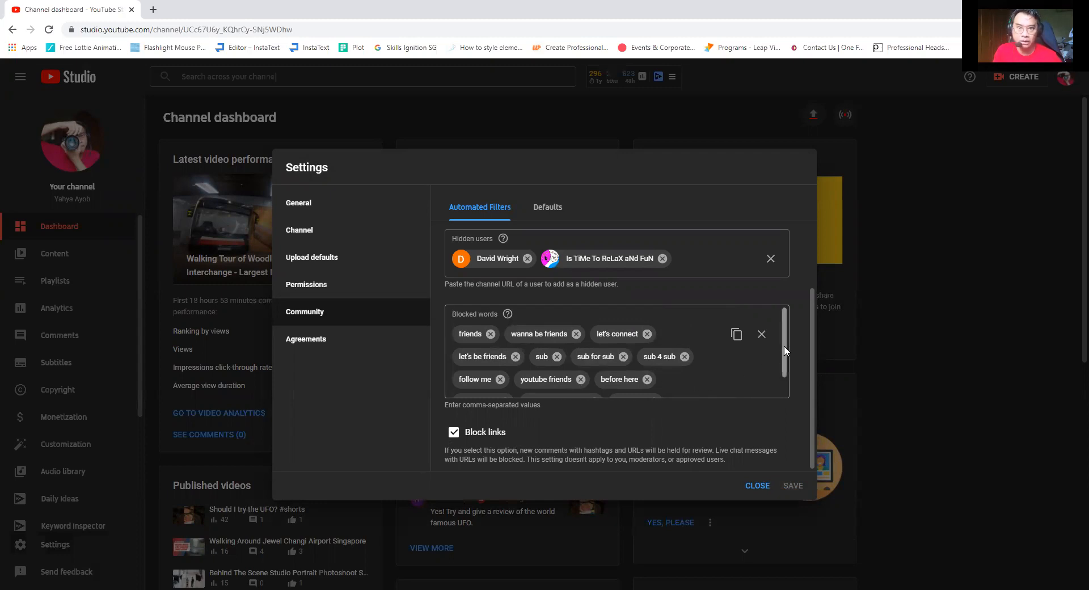
{"action": "scroll", "scroll_direction": "down", "scroll_amount": 3}
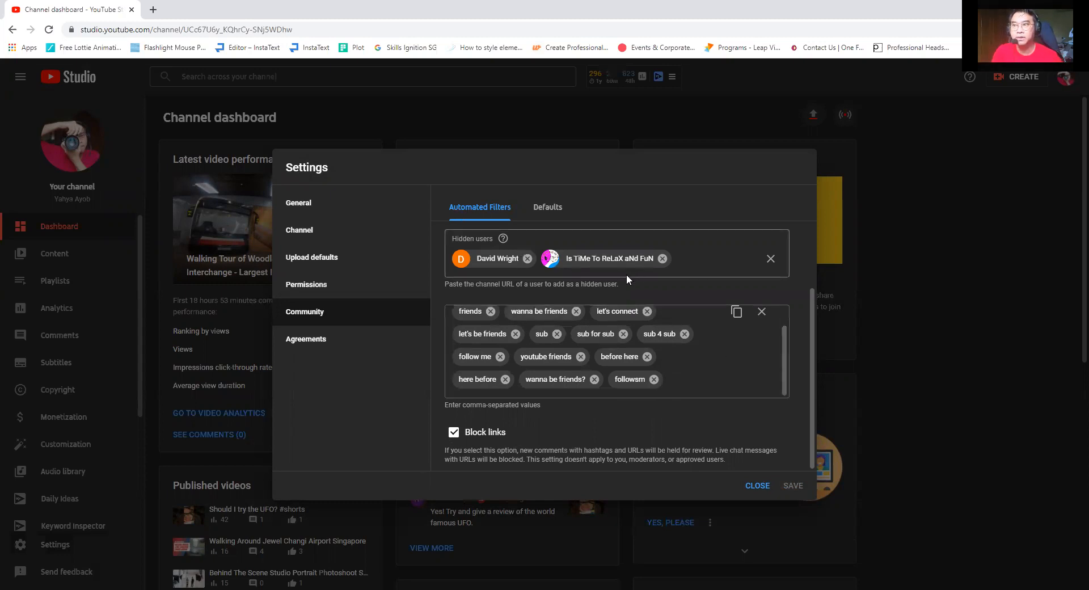
{"action": "mouse_move", "coordinate": [661, 258]}
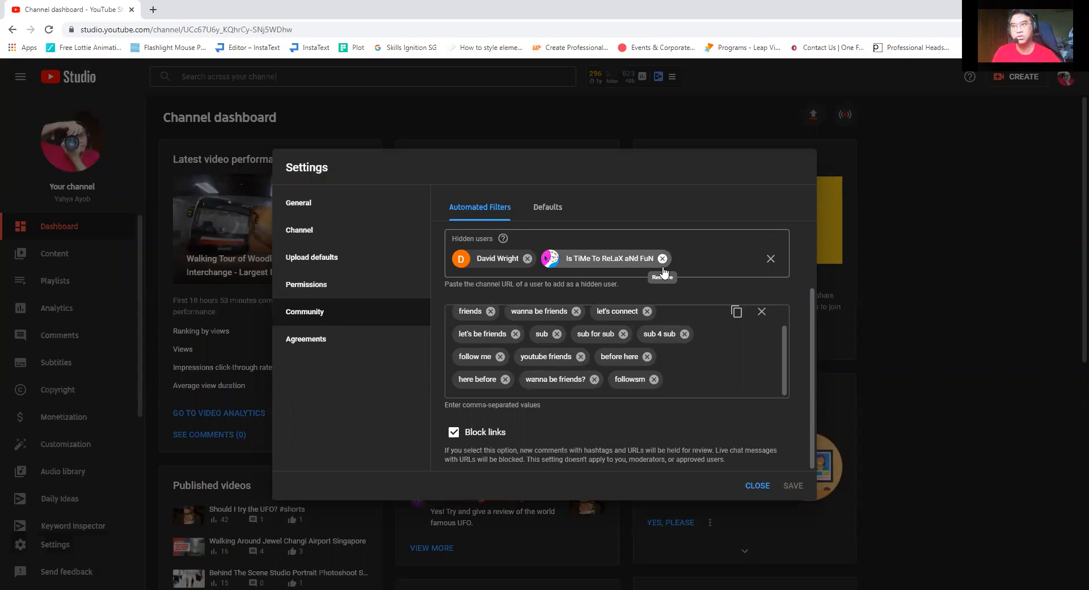
{"action": "mouse_move", "coordinate": [645, 221]}
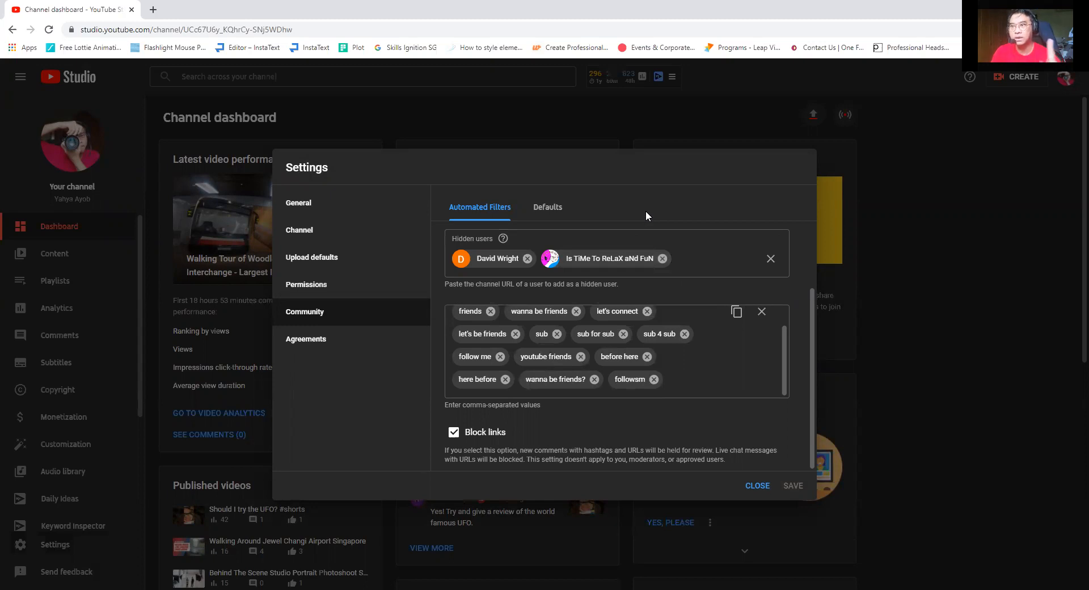
{"action": "scroll", "scroll_direction": "up", "scroll_amount": 3}
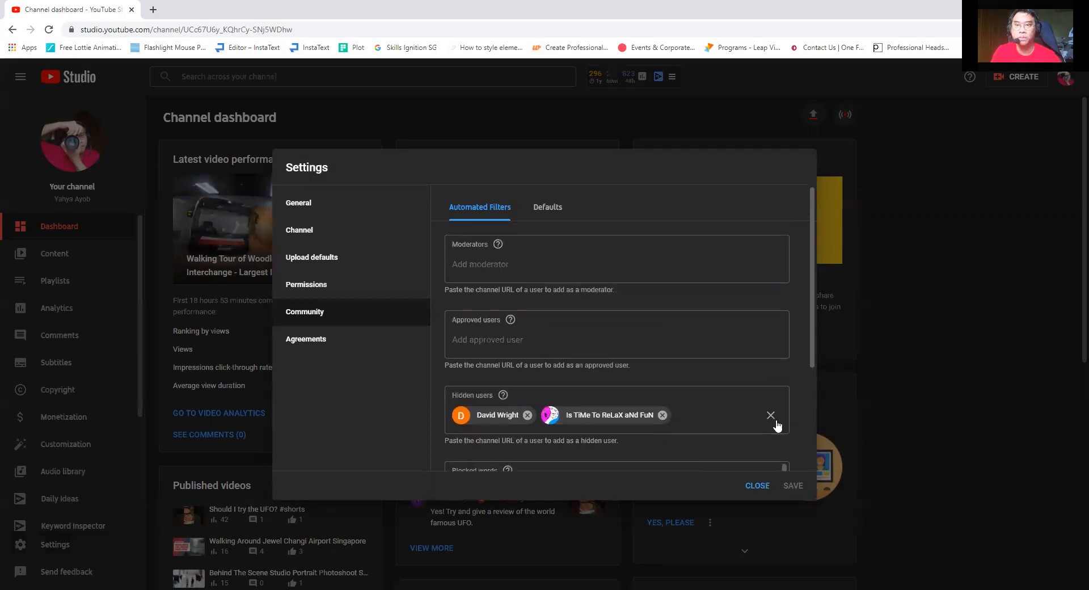
In Community Defaults, keep potentially inappropriate comments on new videos held for review
{"action": "left_click", "coordinate": [547, 208]}
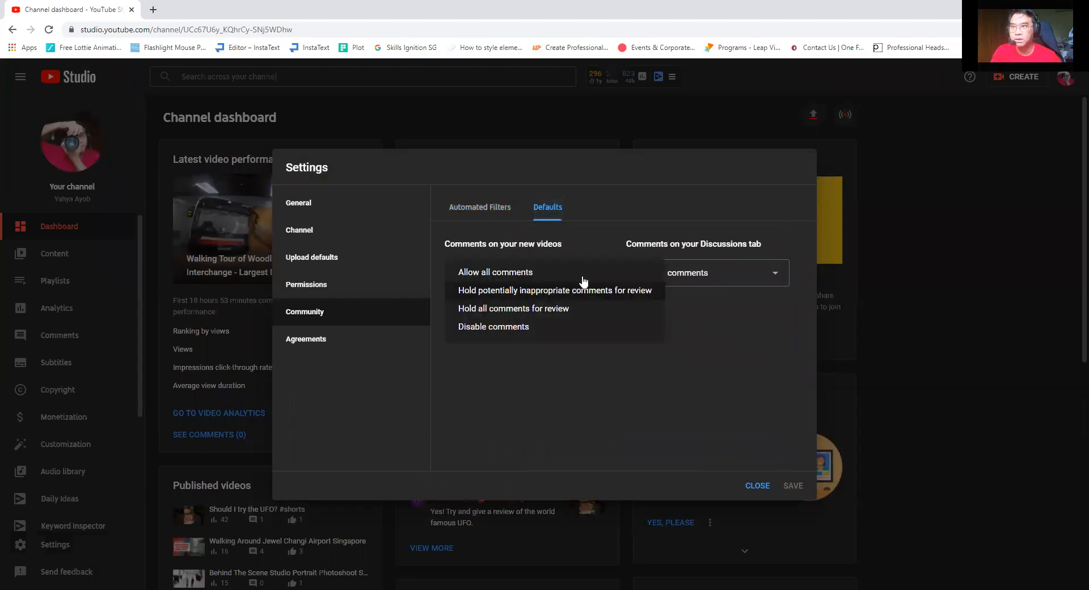
{"action": "left_click", "coordinate": [554, 289]}
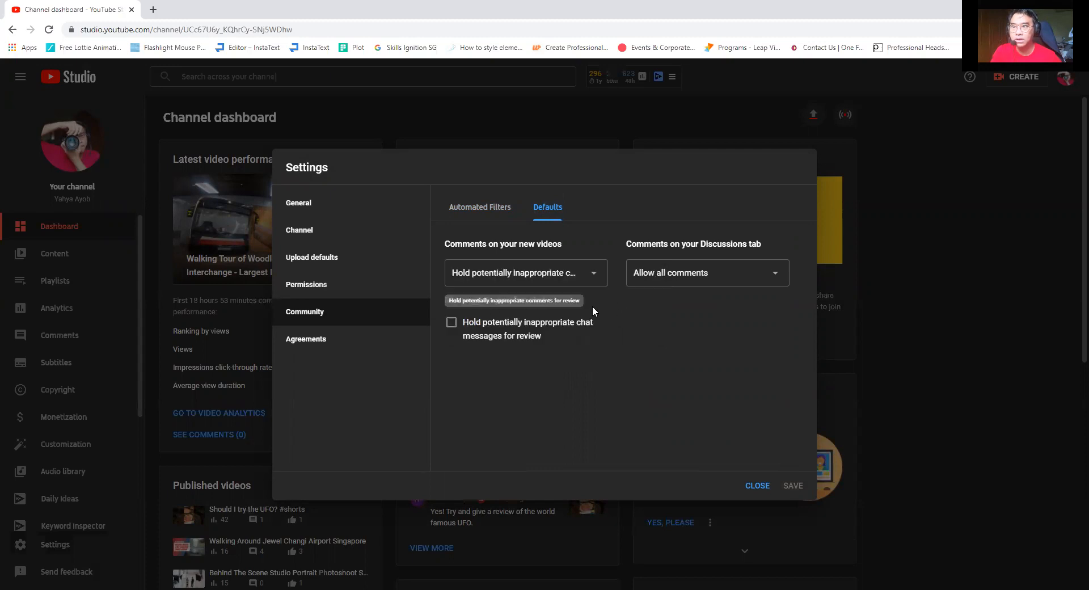
{"action": "mouse_move", "coordinate": [493, 283]}
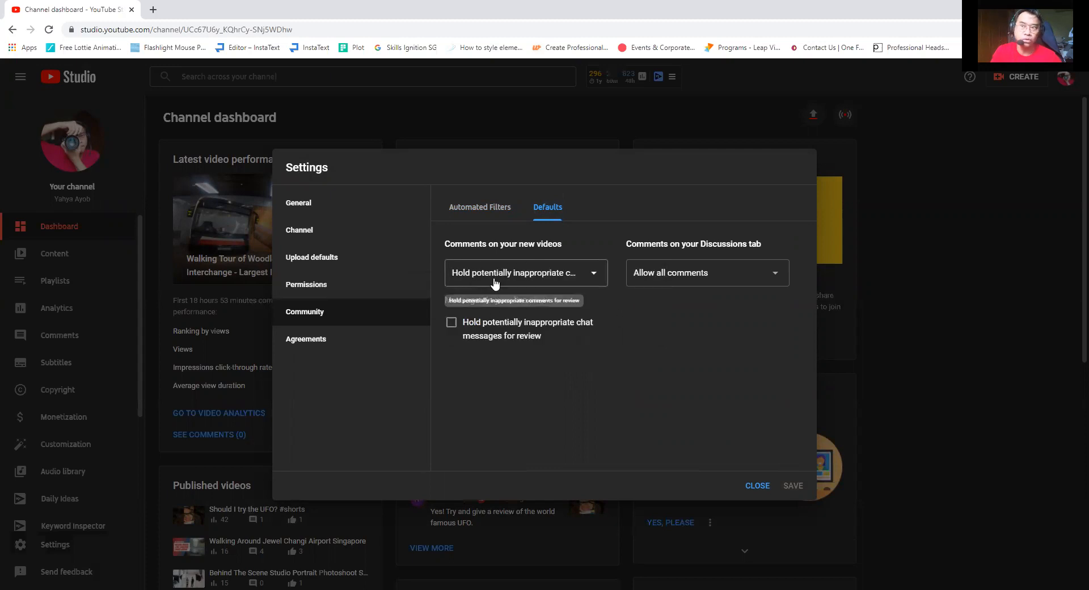
{"action": "mouse_move", "coordinate": [553, 290]}
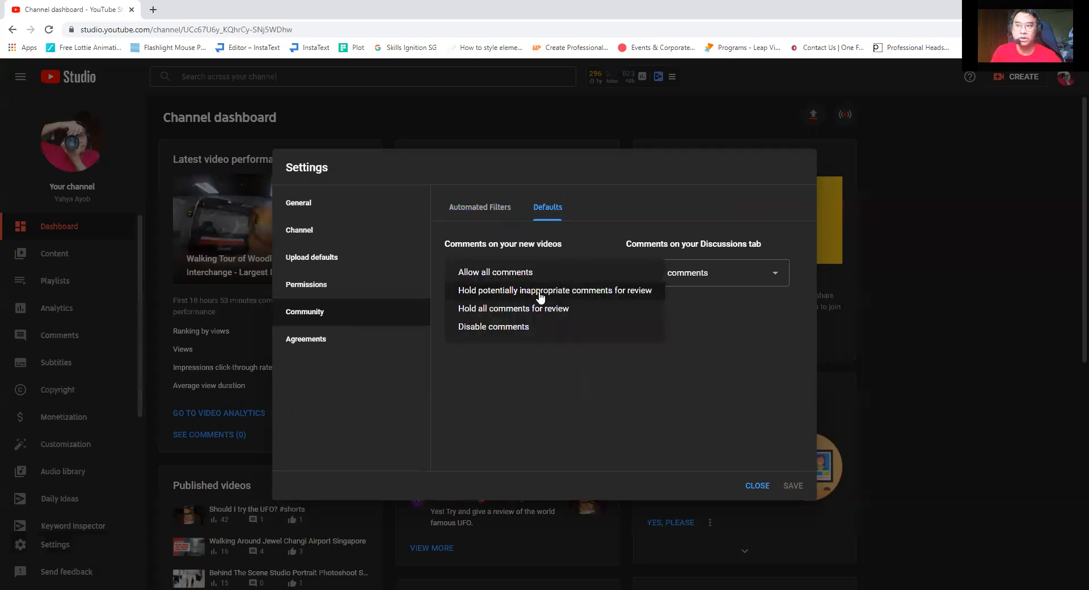
{"action": "left_click", "coordinate": [554, 289]}
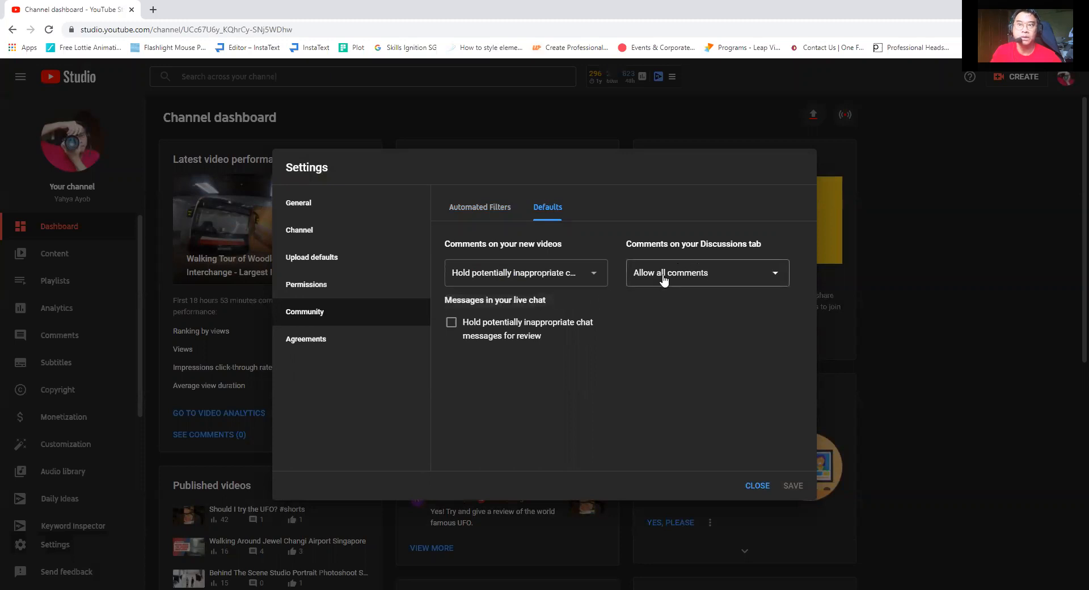
{"action": "mouse_move", "coordinate": [772, 374]}
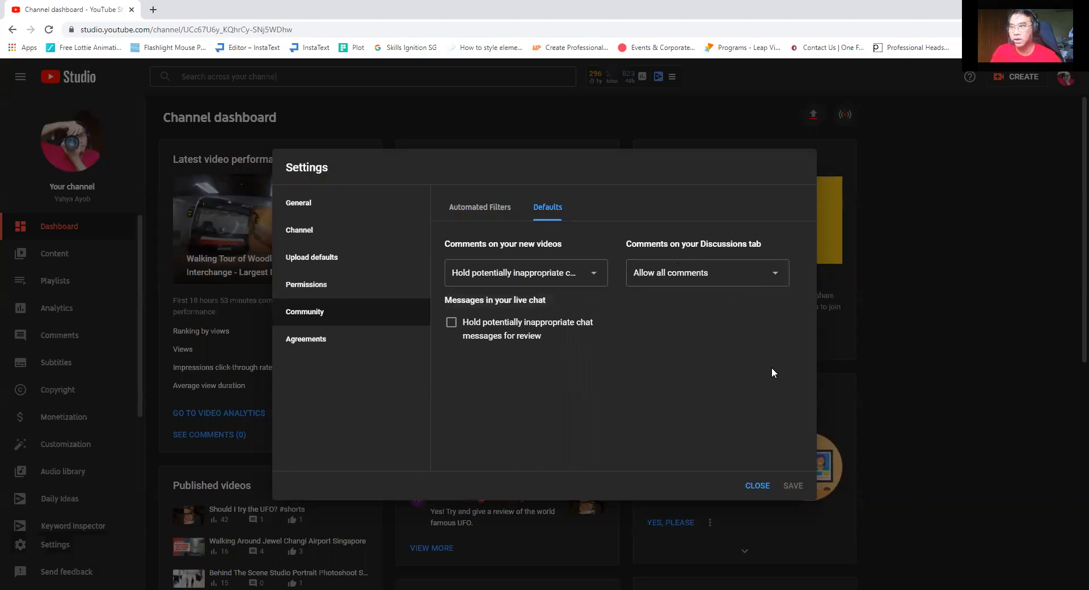
{"action": "mouse_move", "coordinate": [585, 336]}
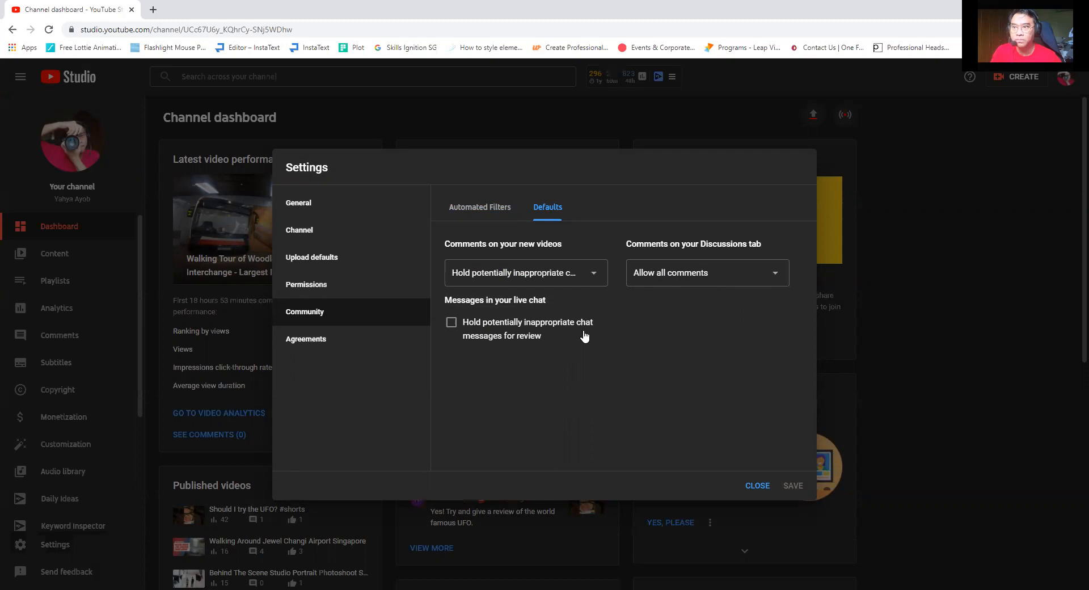
{"action": "mouse_move", "coordinate": [478, 335]}
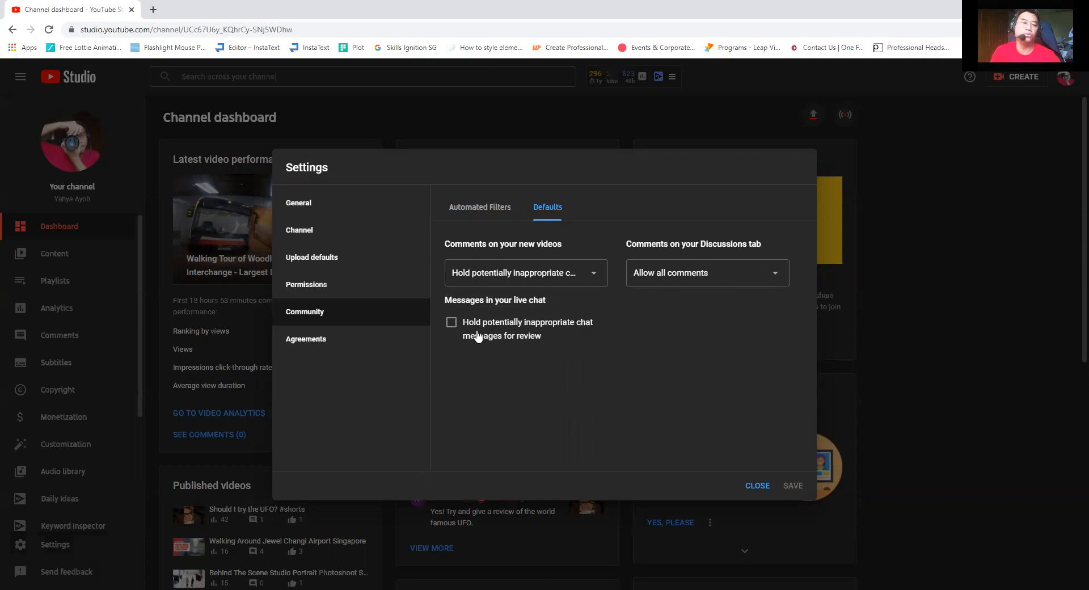
Toggle live chat holding on then off, and return to Automated Filters' blocked words
{"action": "left_click", "coordinate": [451, 322]}
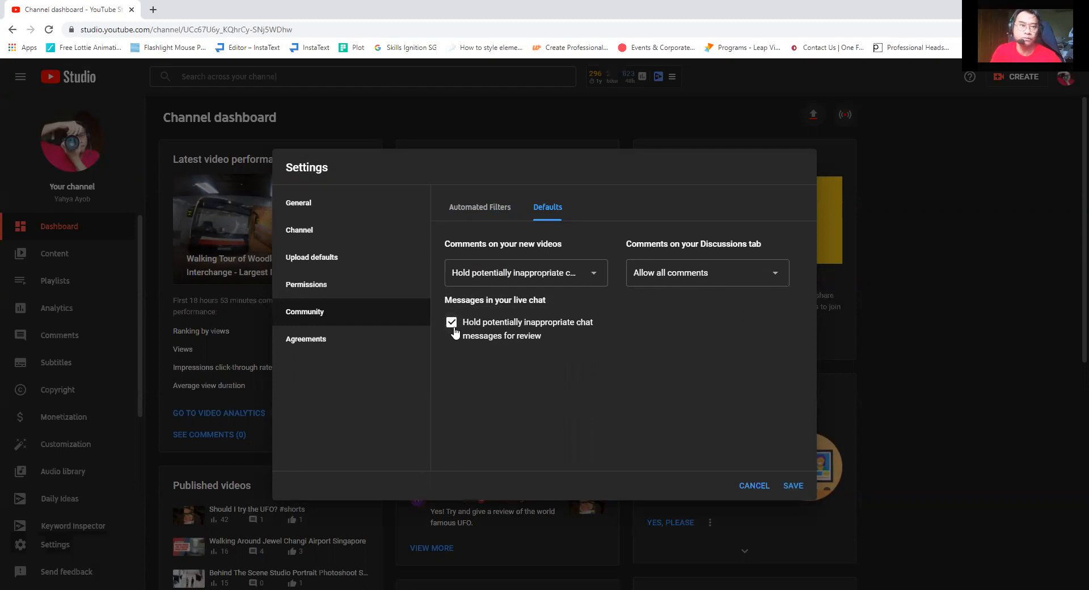
{"action": "left_click", "coordinate": [451, 322]}
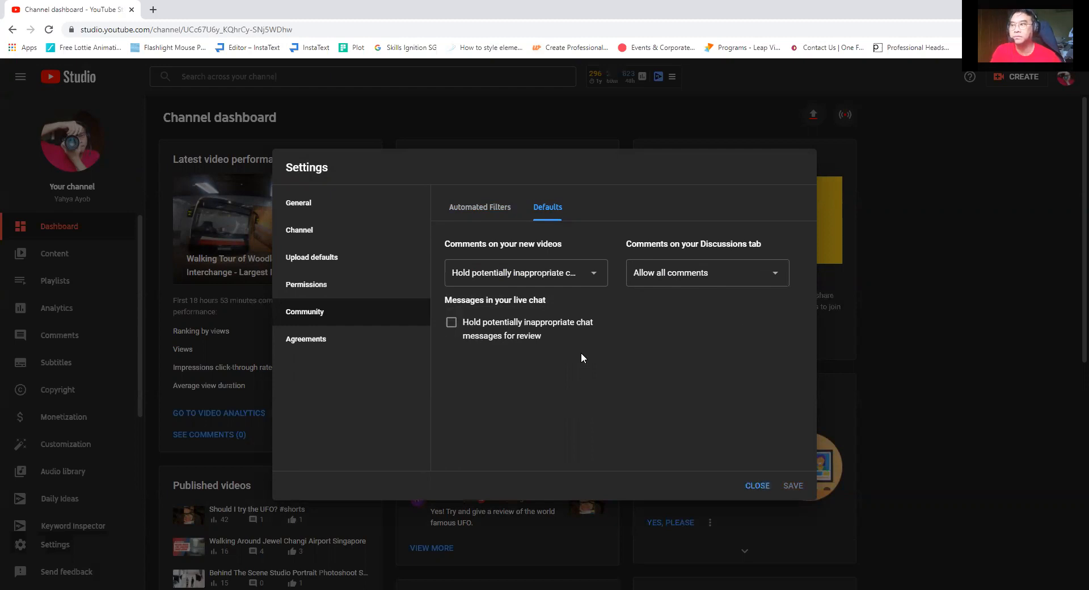
{"action": "mouse_move", "coordinate": [569, 346]}
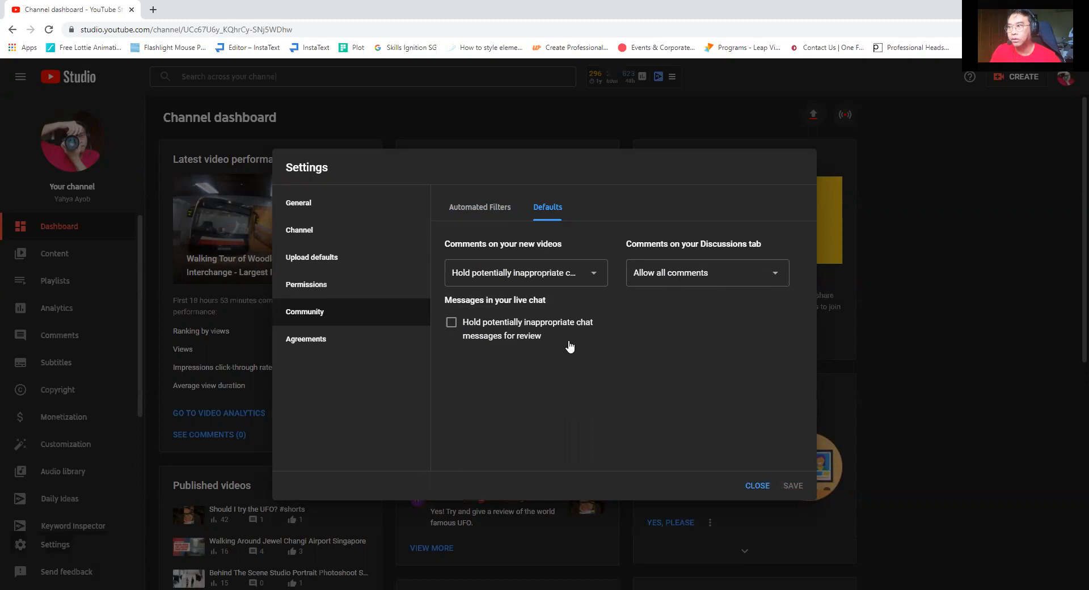
{"action": "left_click", "coordinate": [478, 208]}
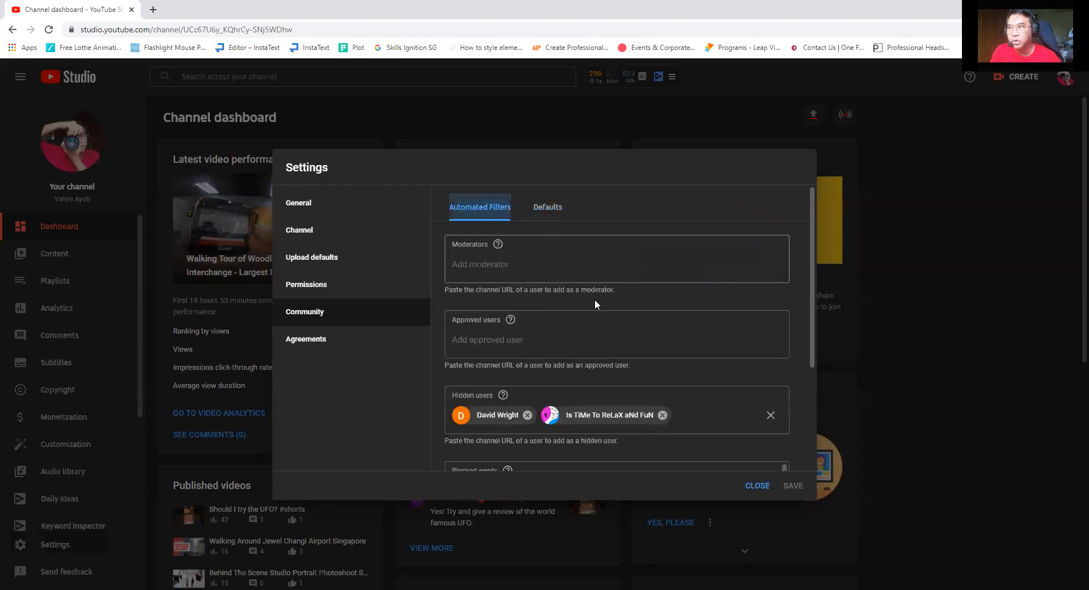
{"action": "scroll", "scroll_direction": "down", "scroll_amount": 3}
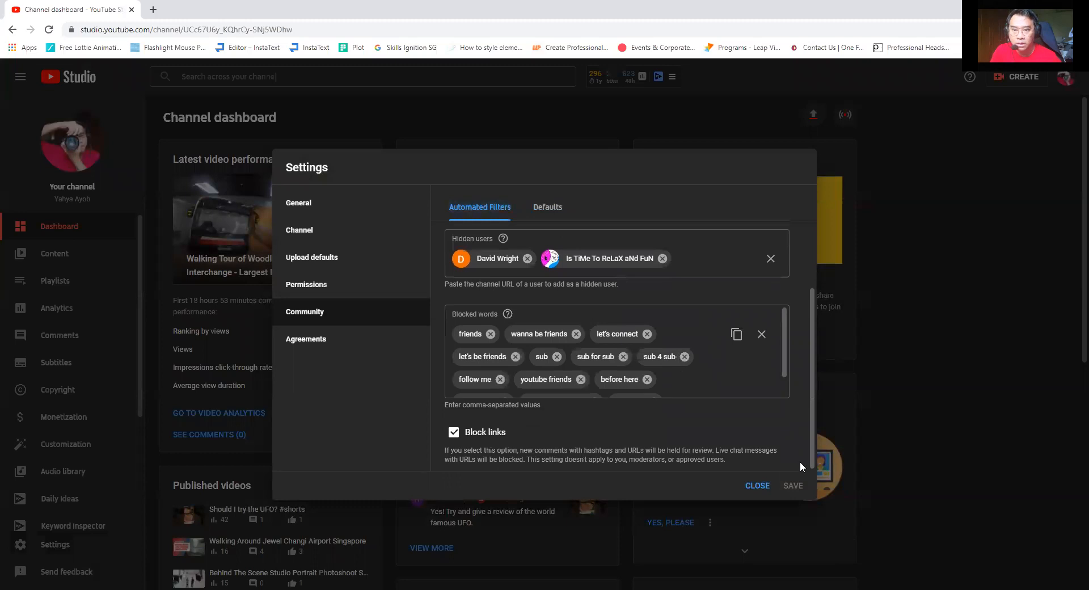
{"action": "mouse_move", "coordinate": [756, 486]}
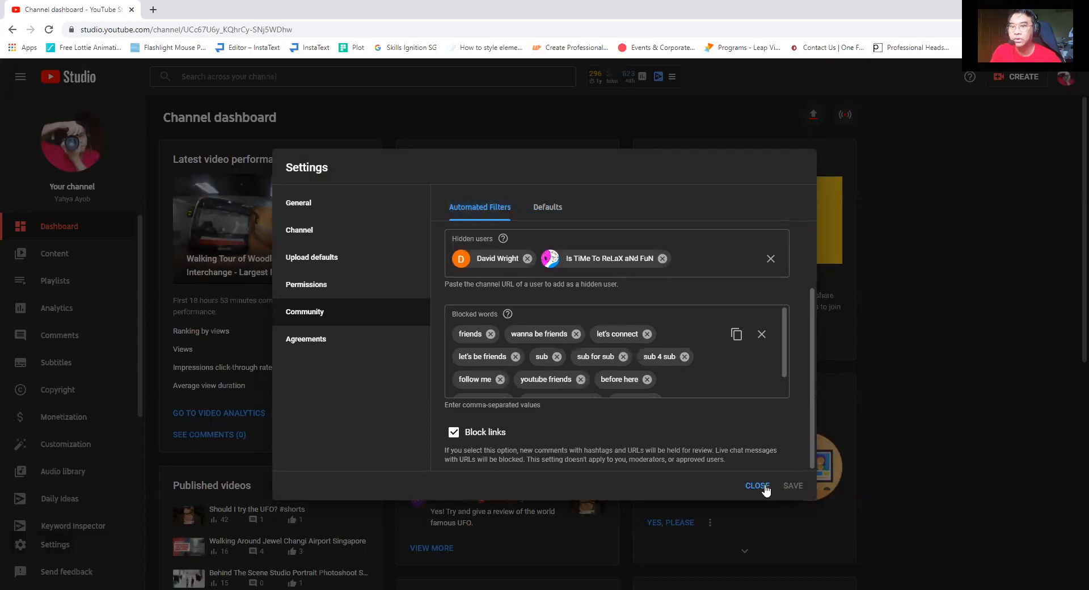
Close settings and browse the channel's Published comments and mentions
{"action": "left_click", "coordinate": [756, 485]}
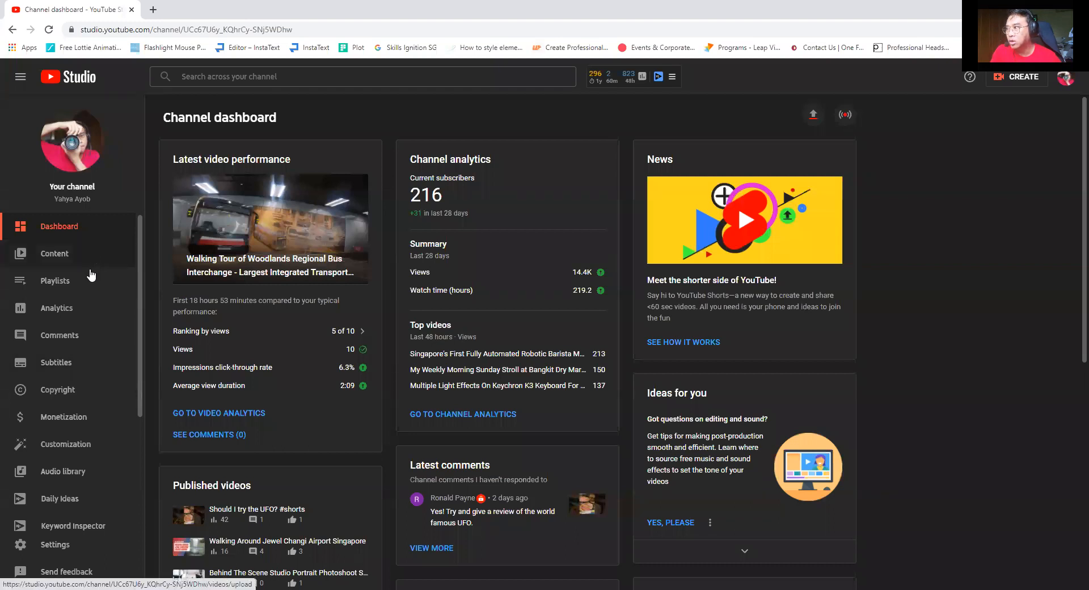
{"action": "left_click", "coordinate": [60, 334]}
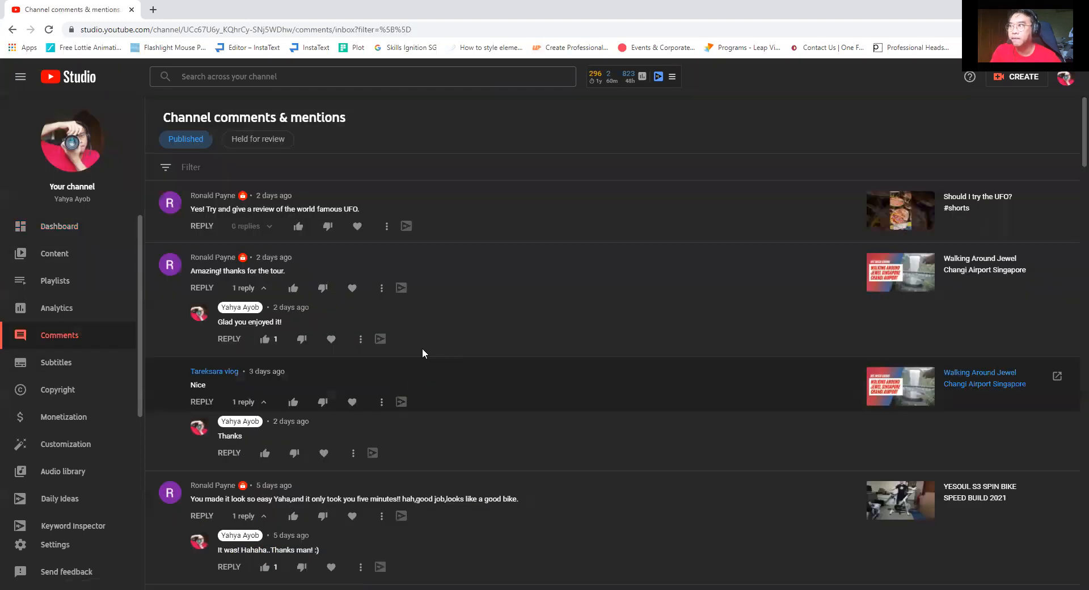
{"action": "scroll", "scroll_direction": "down", "scroll_amount": 3}
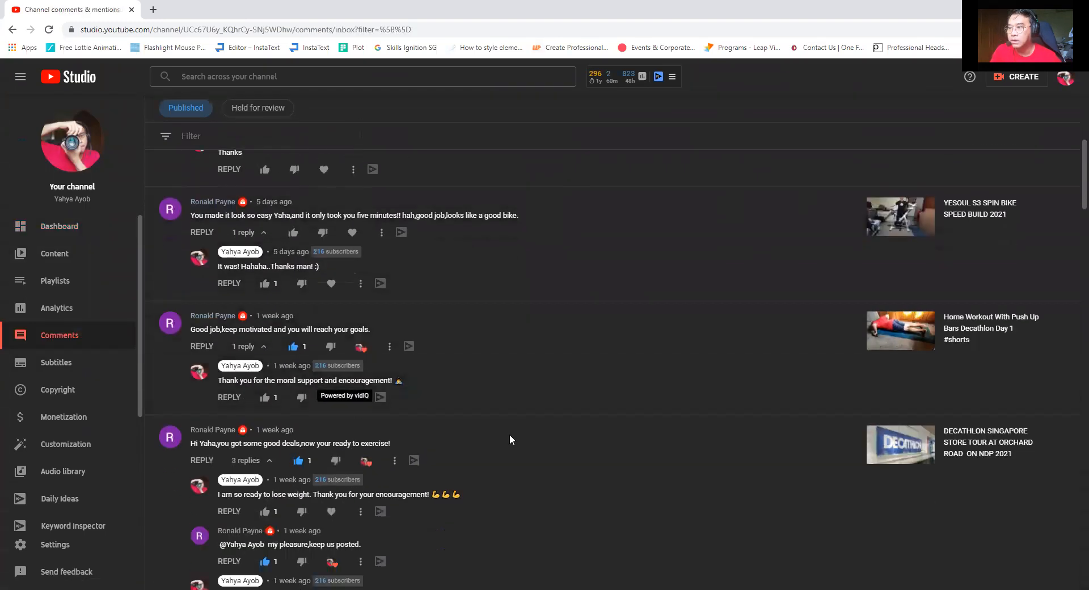
{"action": "scroll", "scroll_direction": "down", "scroll_amount": 3}
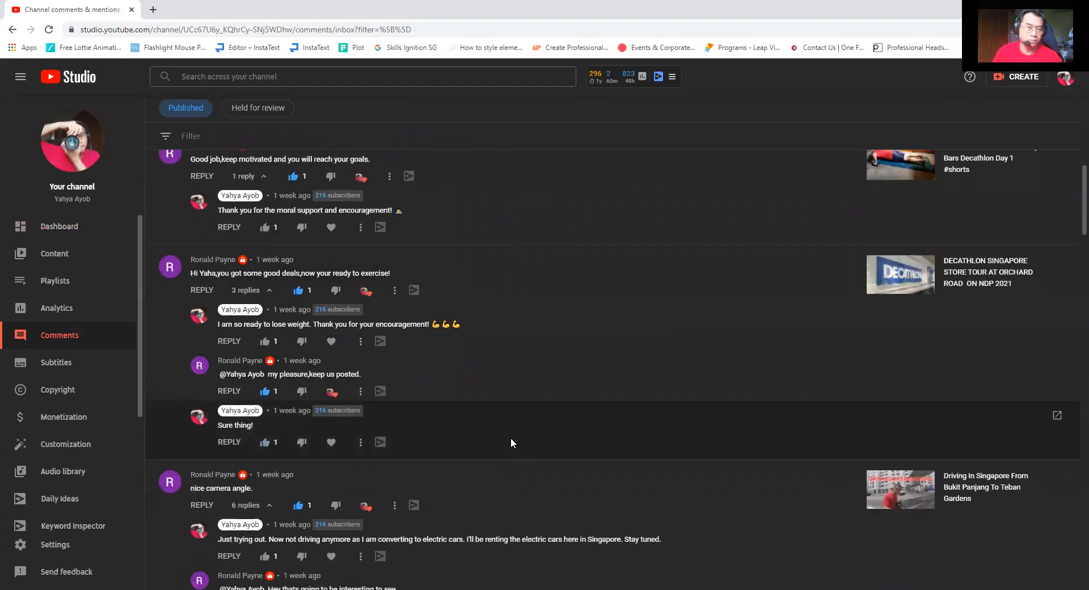
{"action": "scroll", "scroll_direction": "down", "scroll_amount": 3}
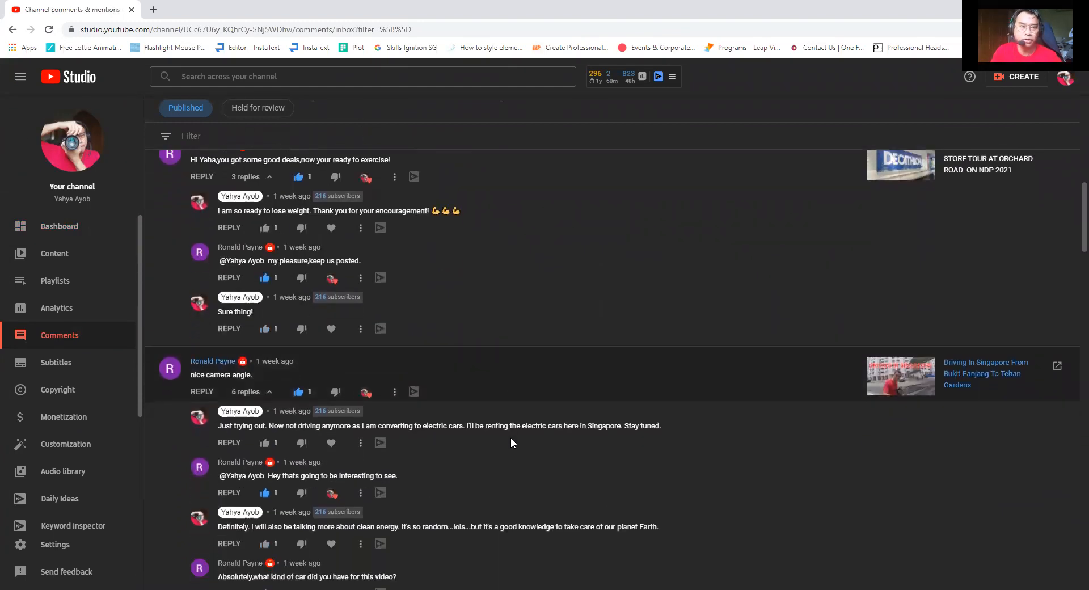
{"action": "scroll", "scroll_direction": "up", "scroll_amount": 3}
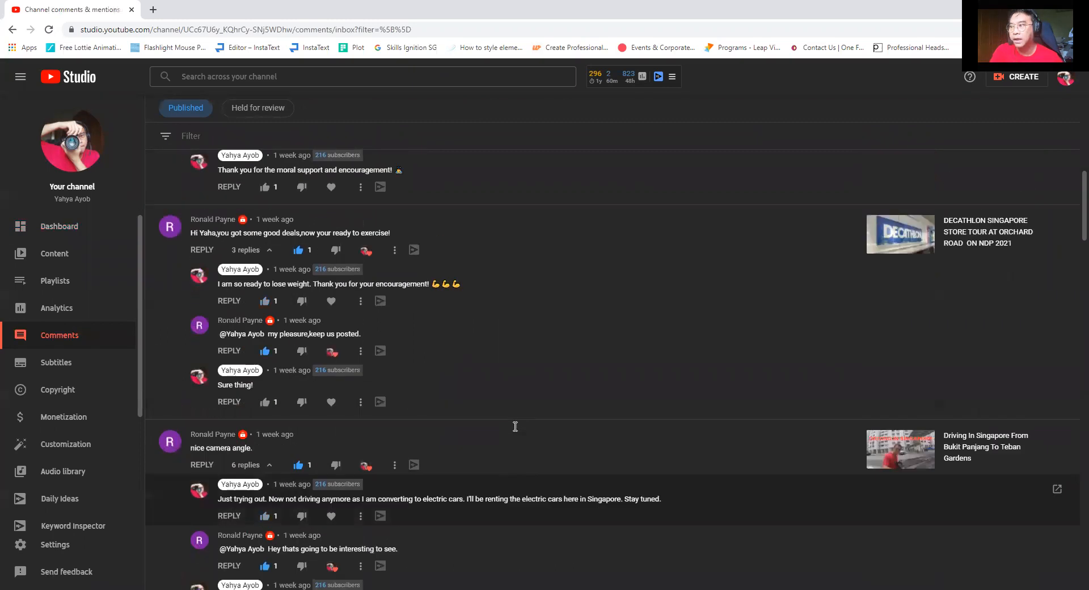
{"action": "scroll", "scroll_direction": "up", "scroll_amount": 3}
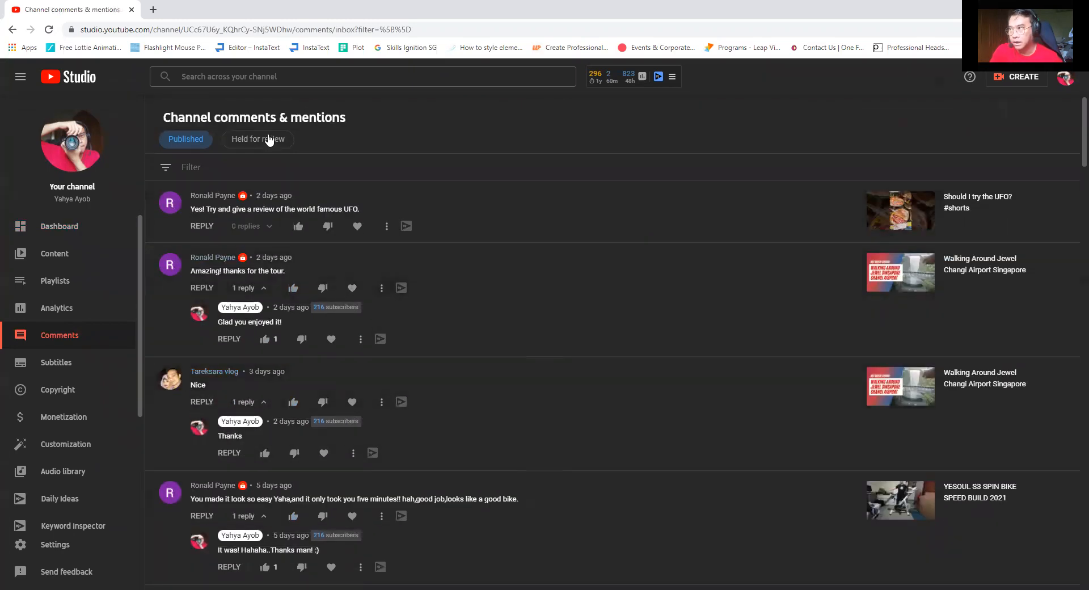
{"action": "mouse_move", "coordinate": [271, 146]}
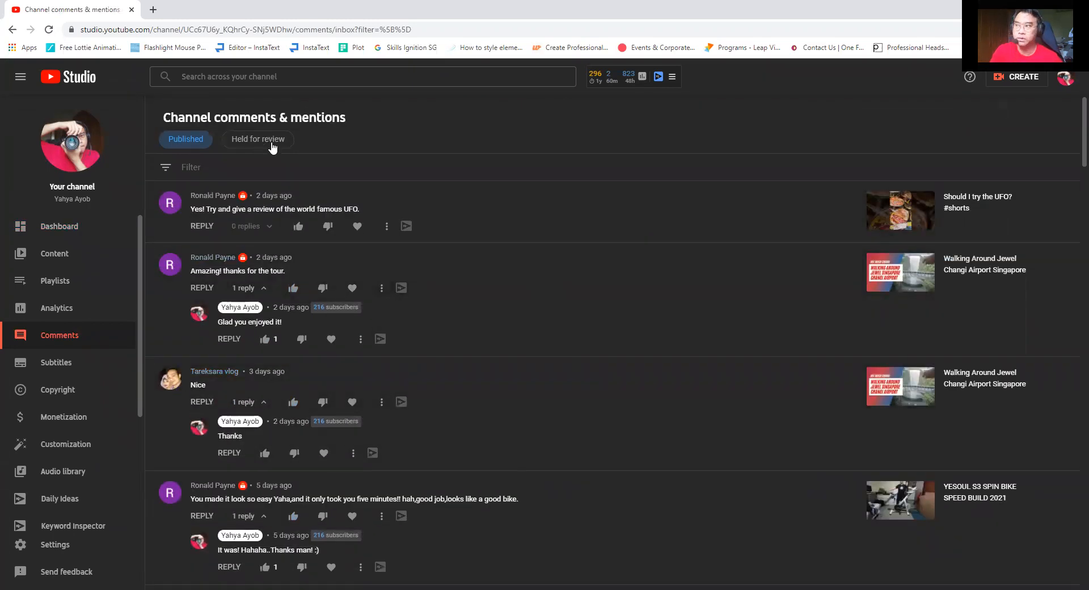
View the Held for review comments, switch back to Published, and return to the dashboard
{"action": "left_click", "coordinate": [257, 138]}
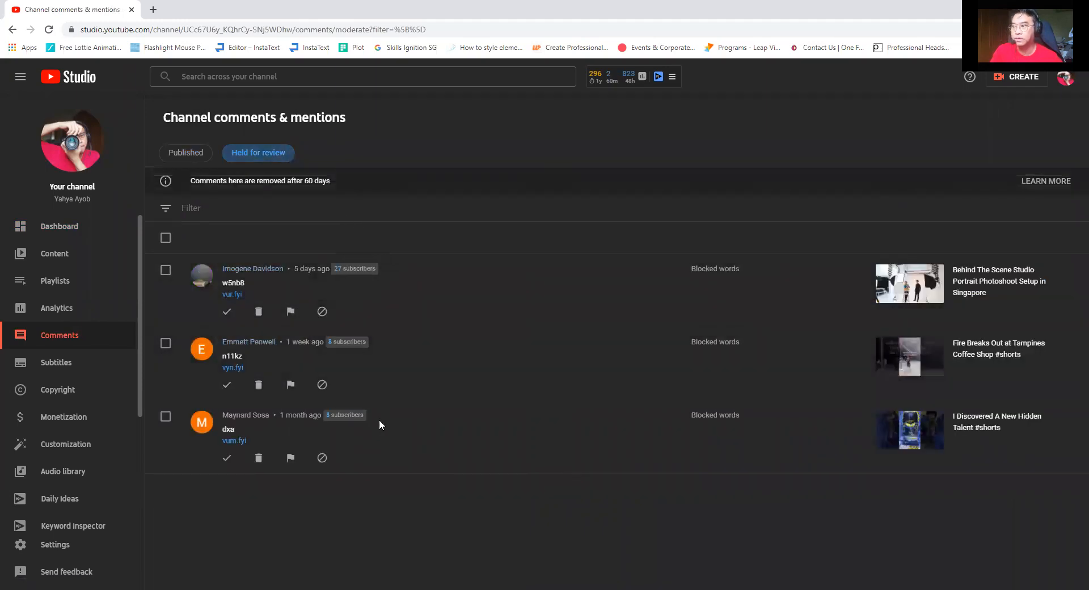
{"action": "mouse_move", "coordinate": [265, 289]}
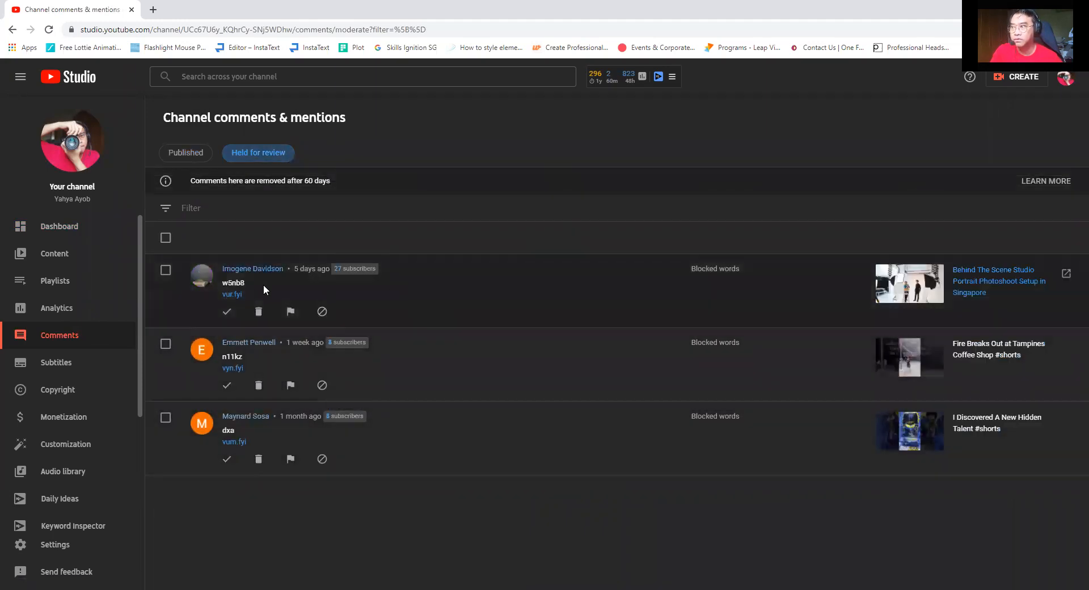
{"action": "mouse_move", "coordinate": [385, 474]}
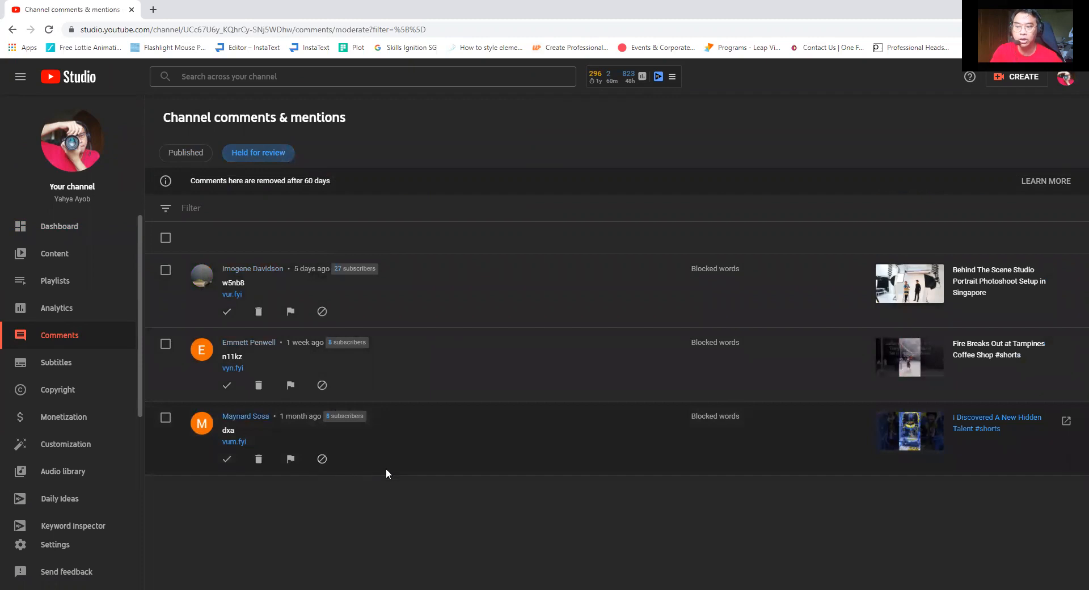
{"action": "mouse_move", "coordinate": [406, 472]}
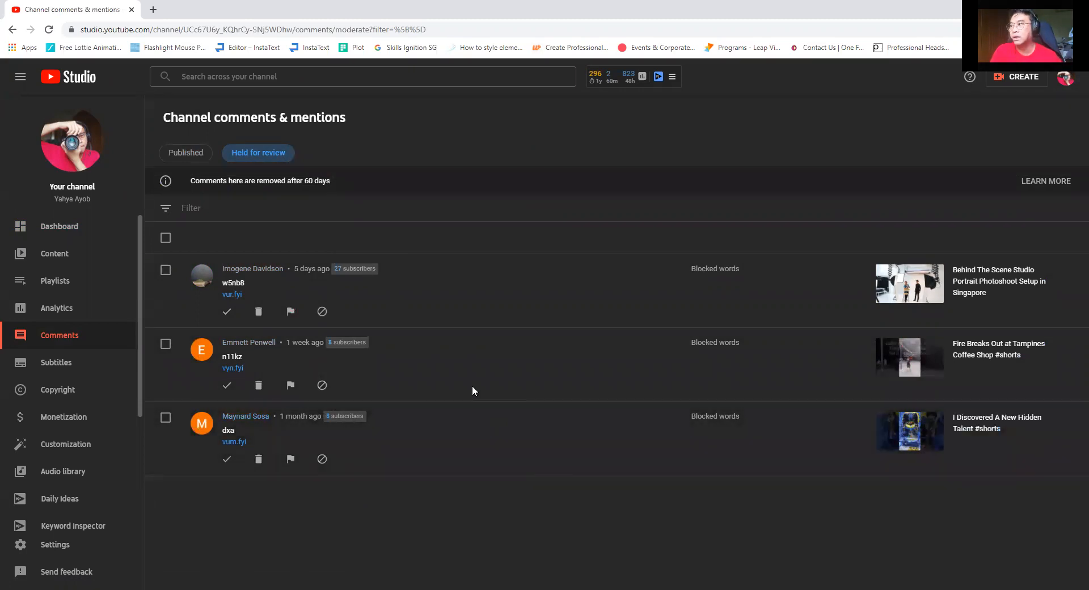
{"action": "left_click", "coordinate": [184, 152]}
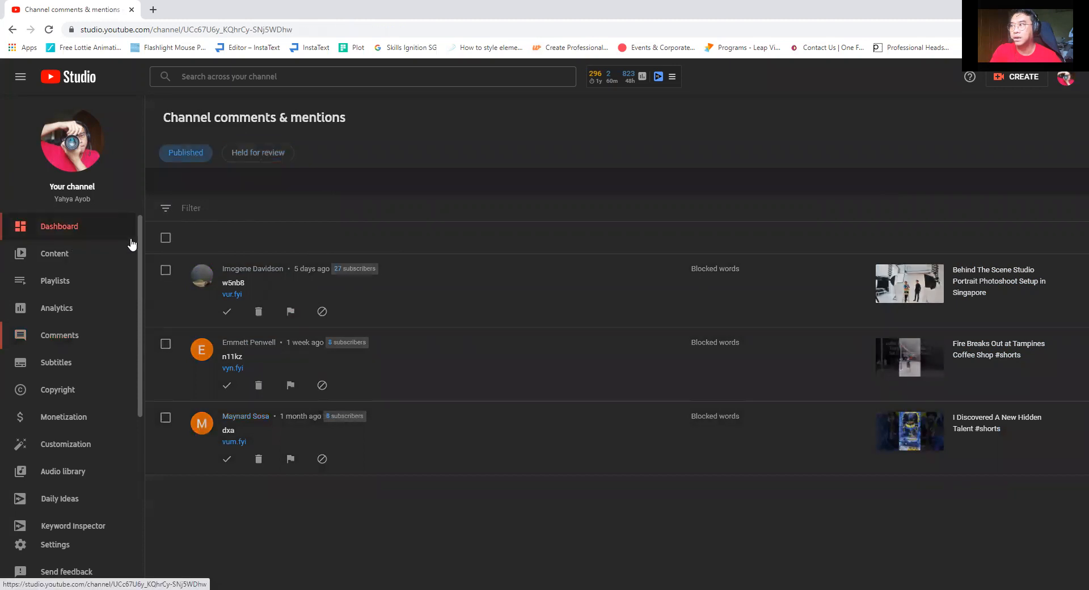
{"action": "left_click", "coordinate": [59, 226]}
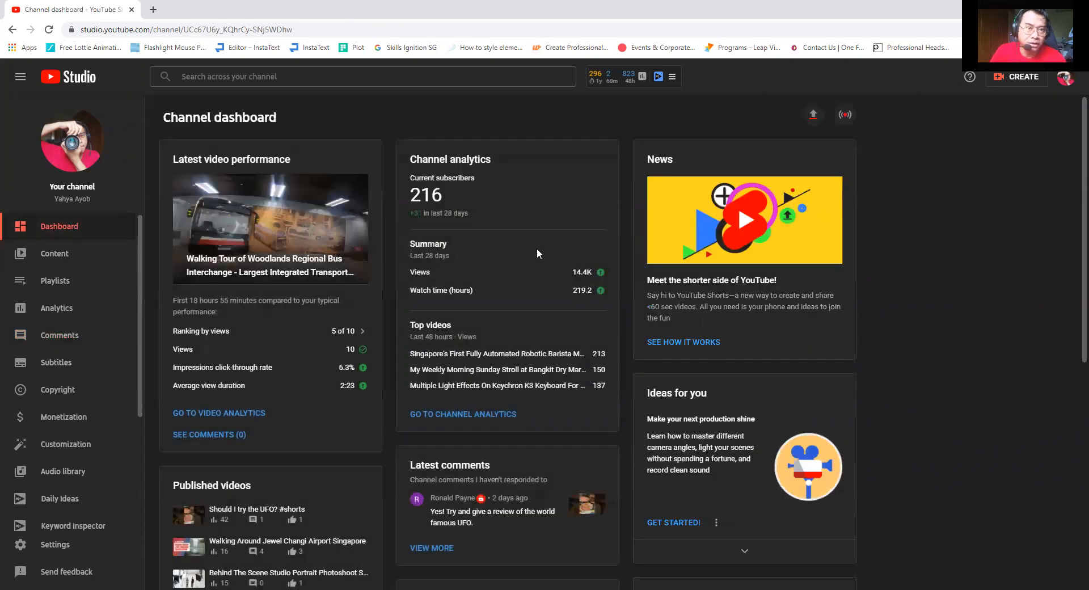